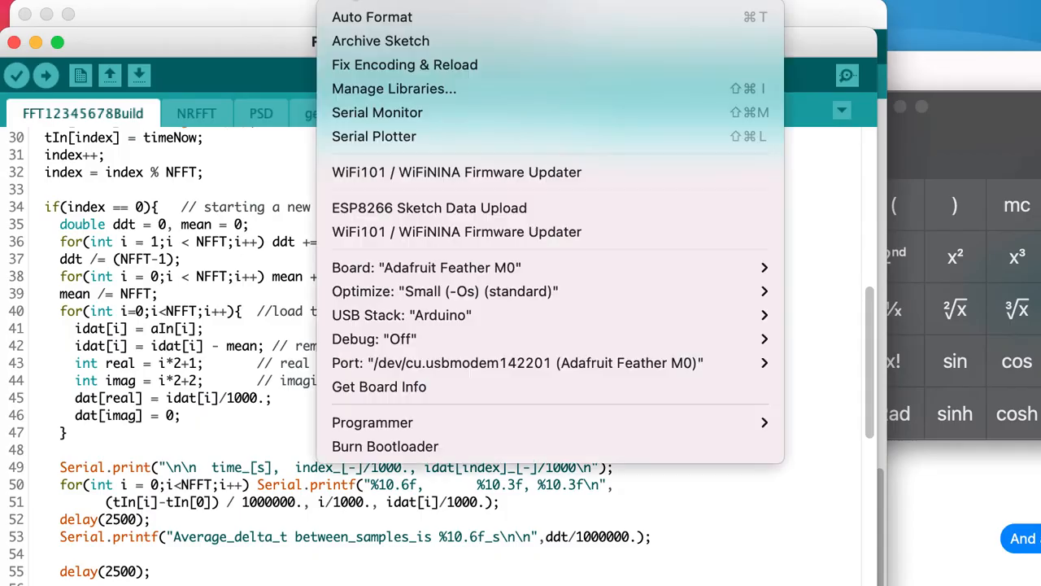
{"action": "mouse_move", "coordinate": [390, 137]}
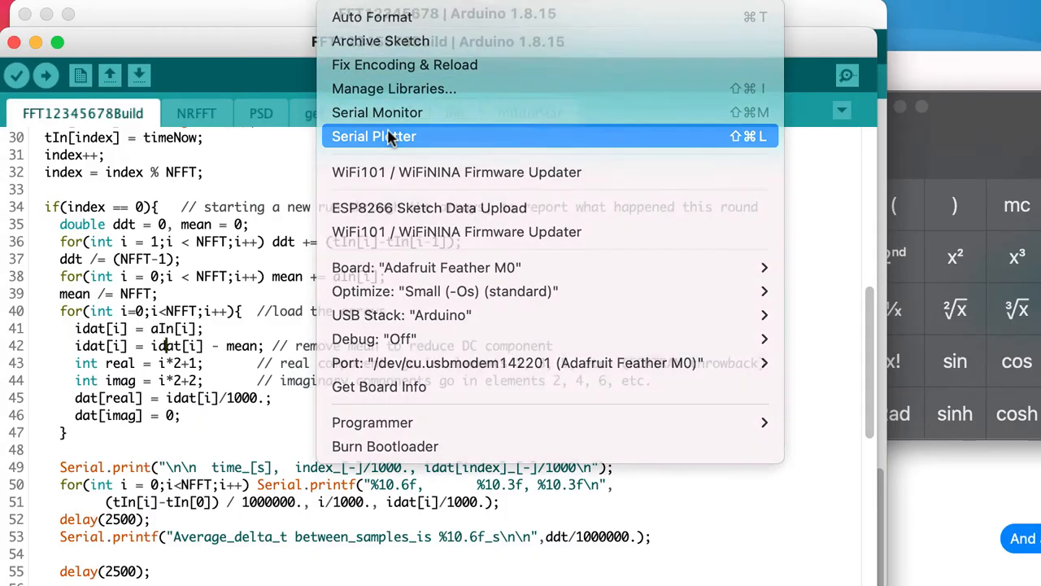
Show the Feather's frequency, log PSD and log signal power traces in the Serial Plotter, ready to send text.
{"action": "left_click", "coordinate": [375, 137]}
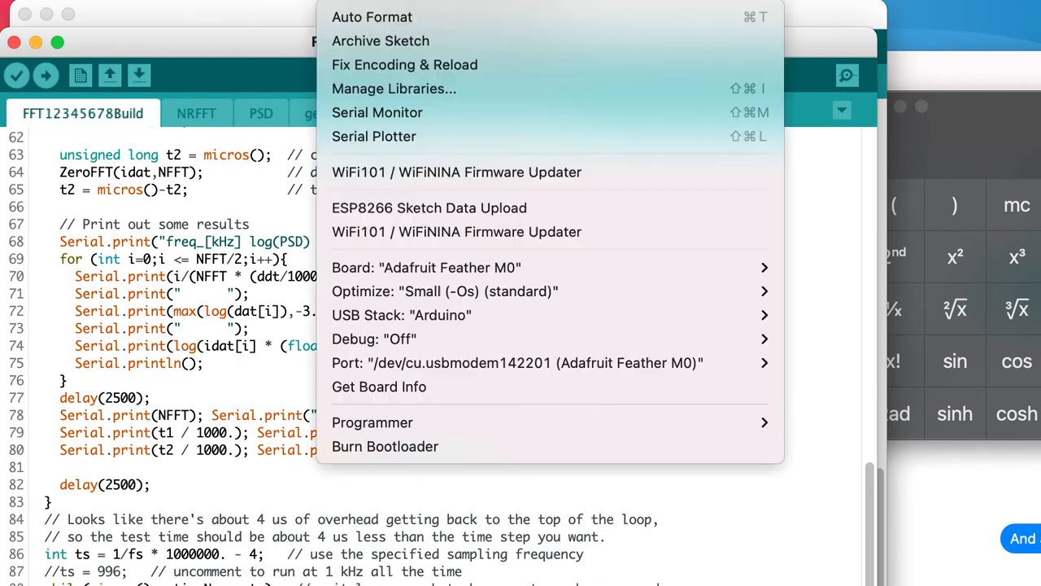
{"action": "left_click", "coordinate": [374, 137]}
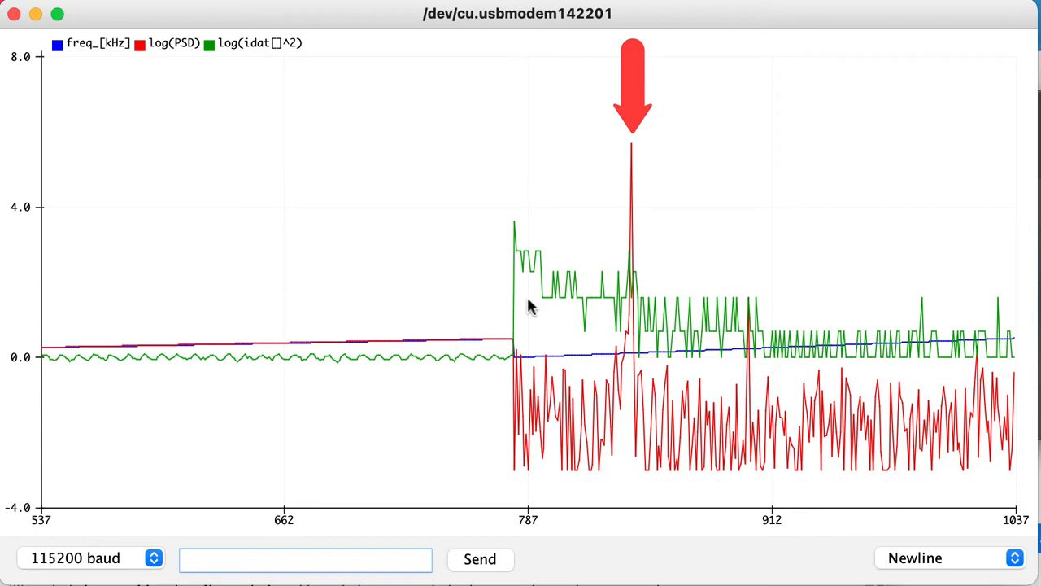
{"action": "left_click", "coordinate": [306, 560]}
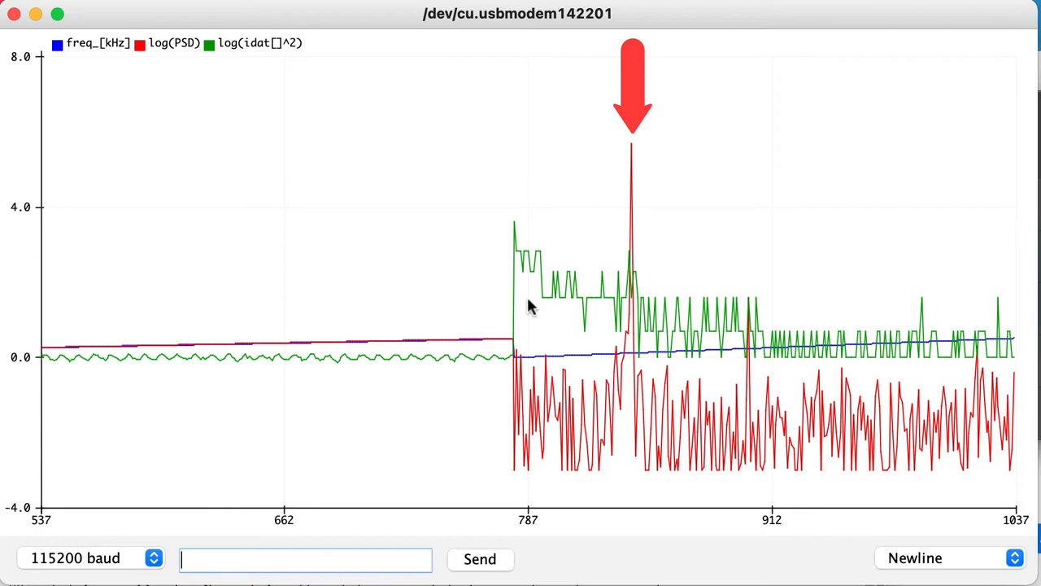